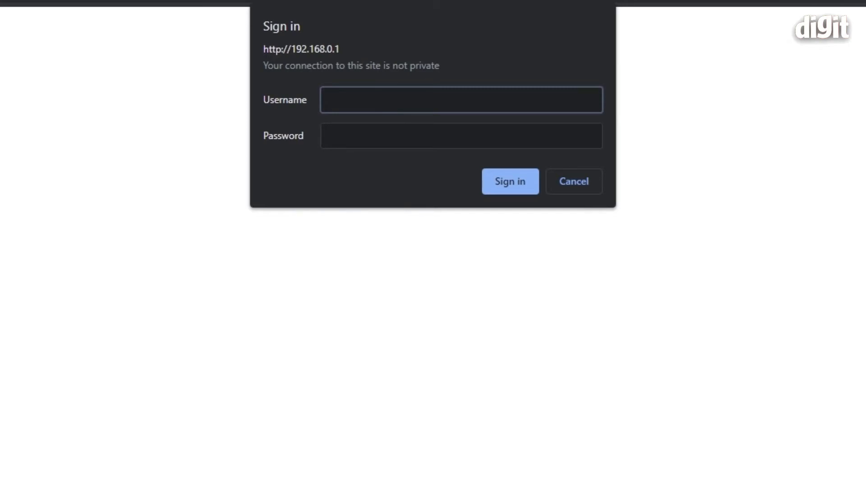
Step: Sign in to the router at 192.168.0.1 as admin with its password
click(461, 100)
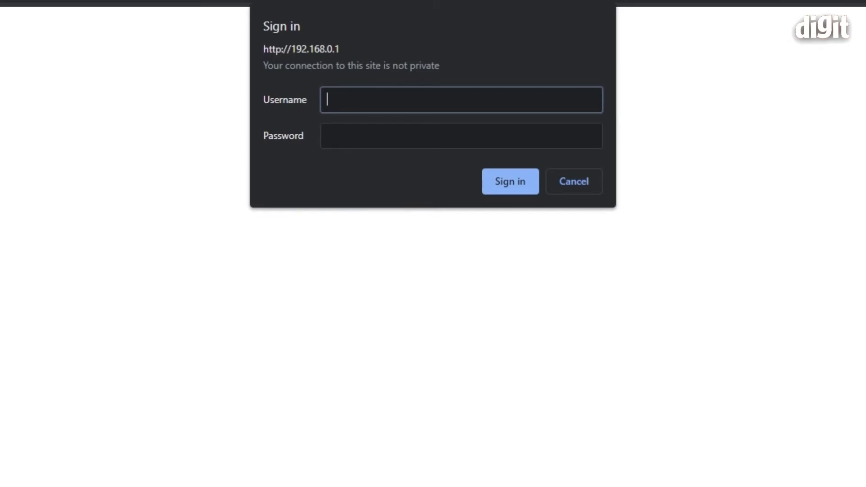
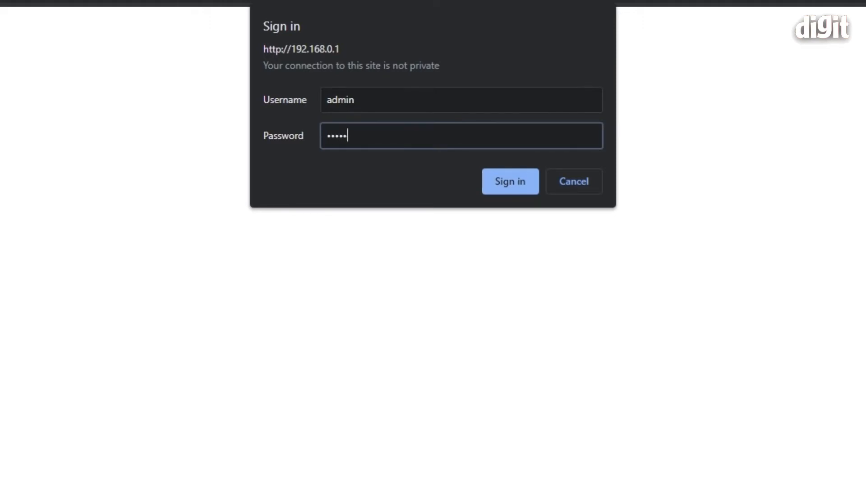
click(510, 181)
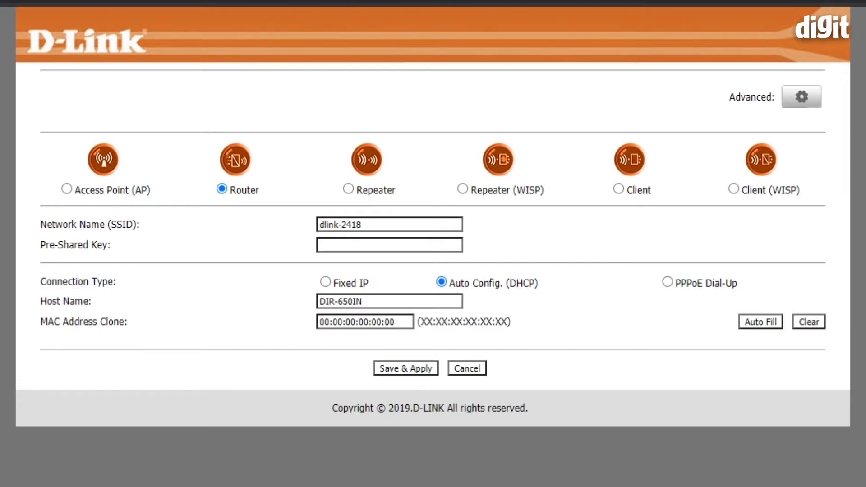
mouse_move(77, 214)
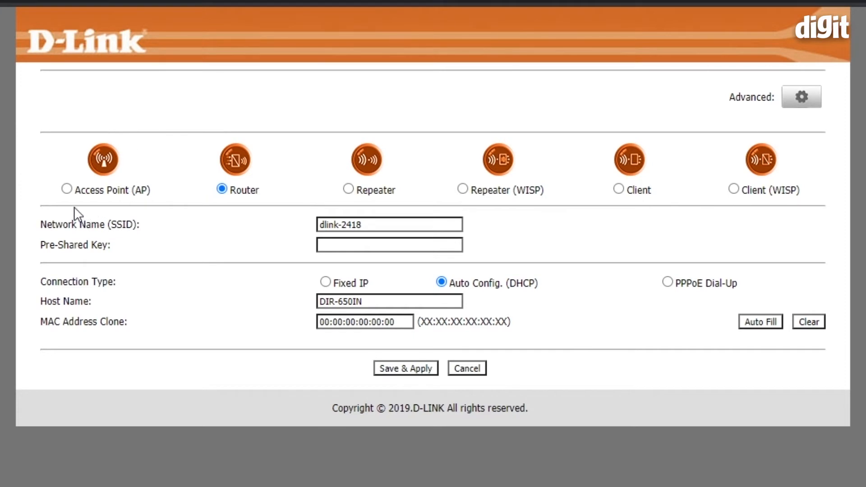
click(67, 189)
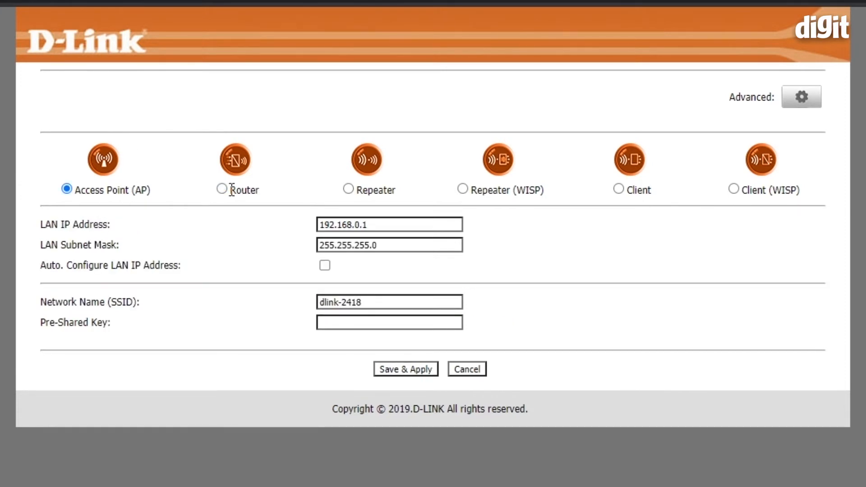
click(348, 188)
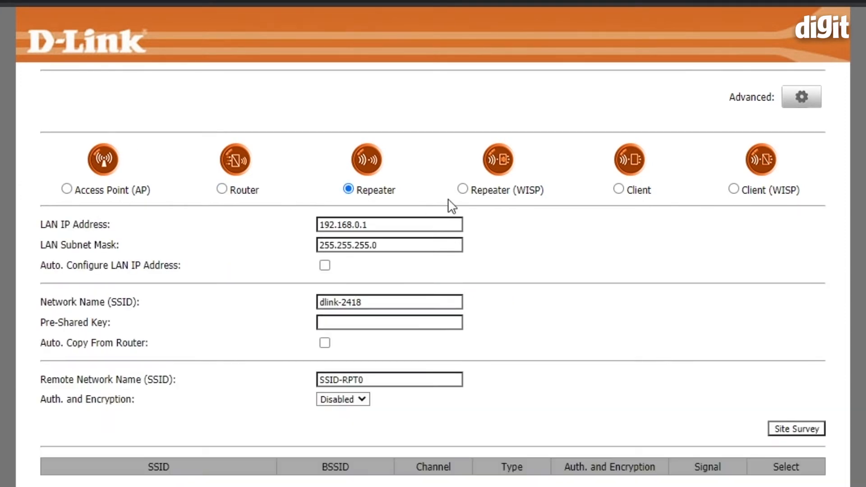
click(462, 189)
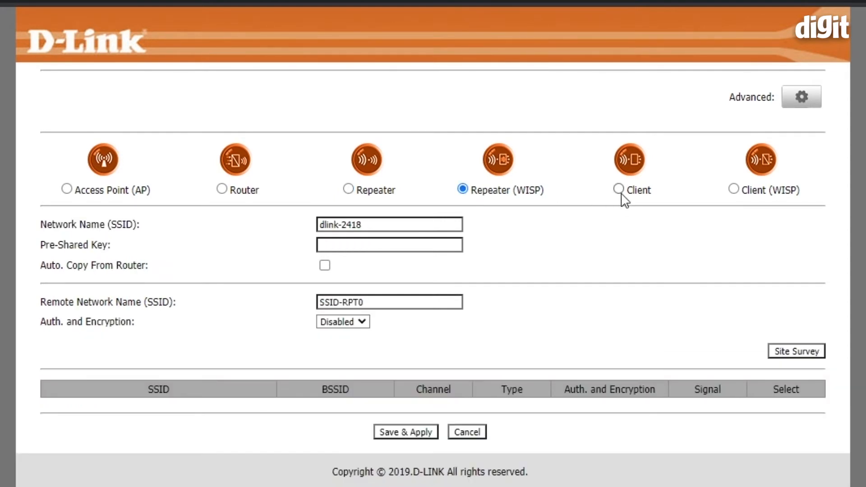
click(618, 190)
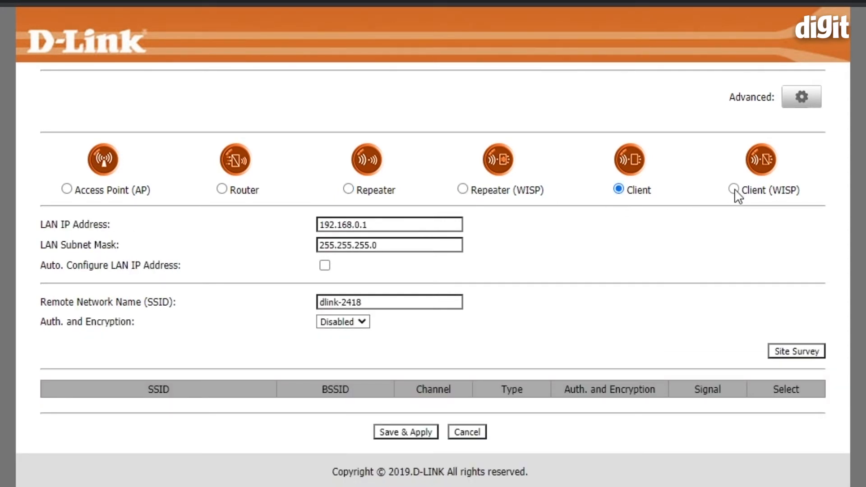
click(733, 189)
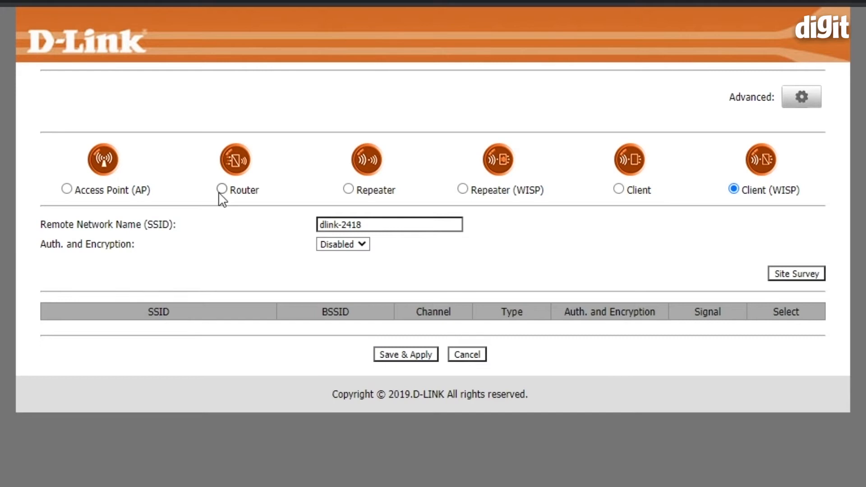
click(222, 189)
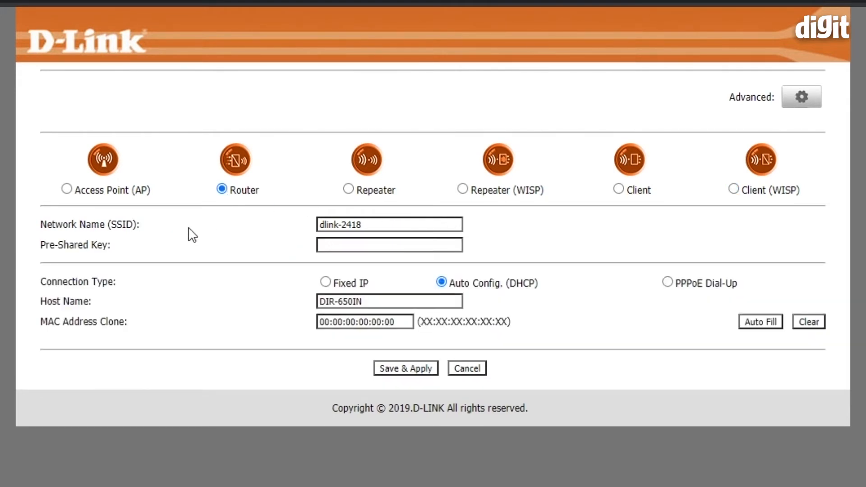
Step: Replace SSID dlink-2418 with Digit-24G and enter a pre-shared key
click(403, 223)
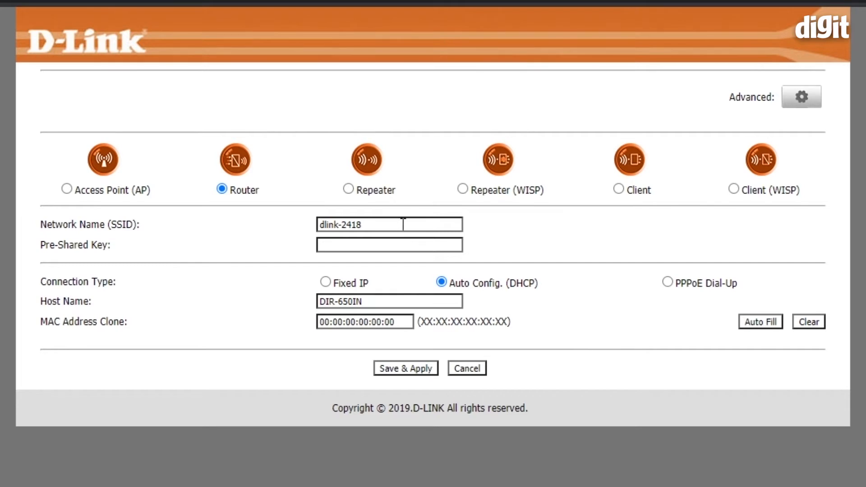
double_click(354, 224)
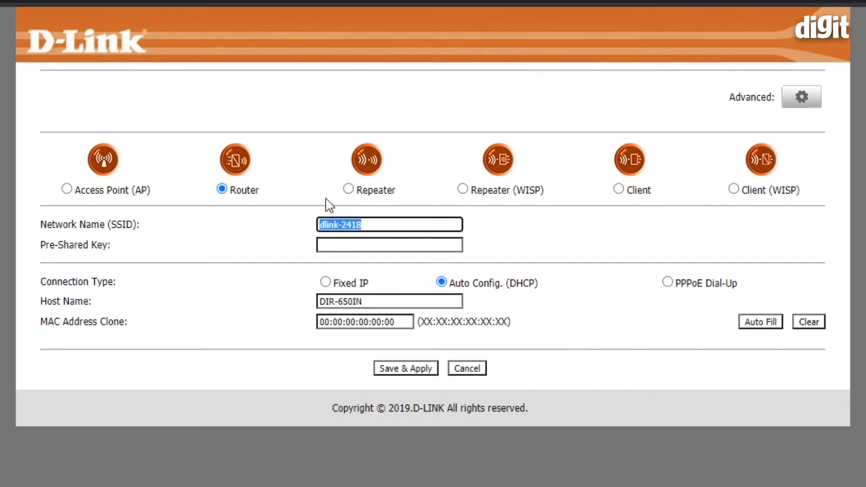
mouse_move(325, 208)
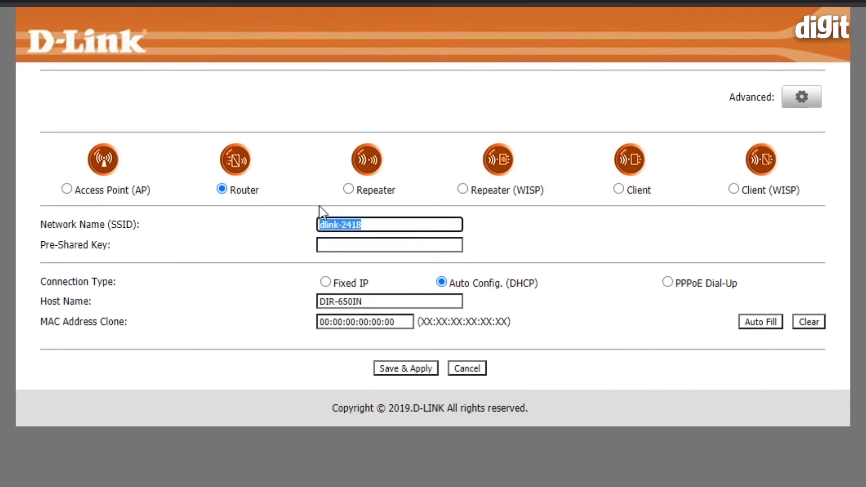
text(Digit-24G)
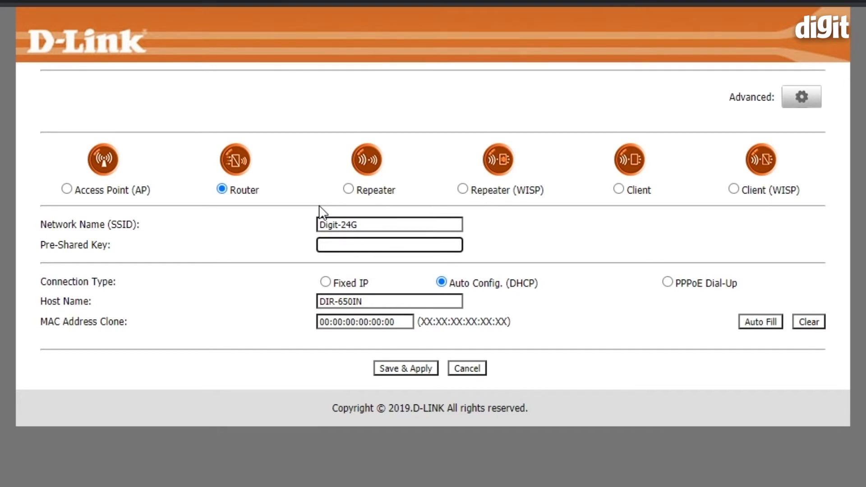
click(388, 244)
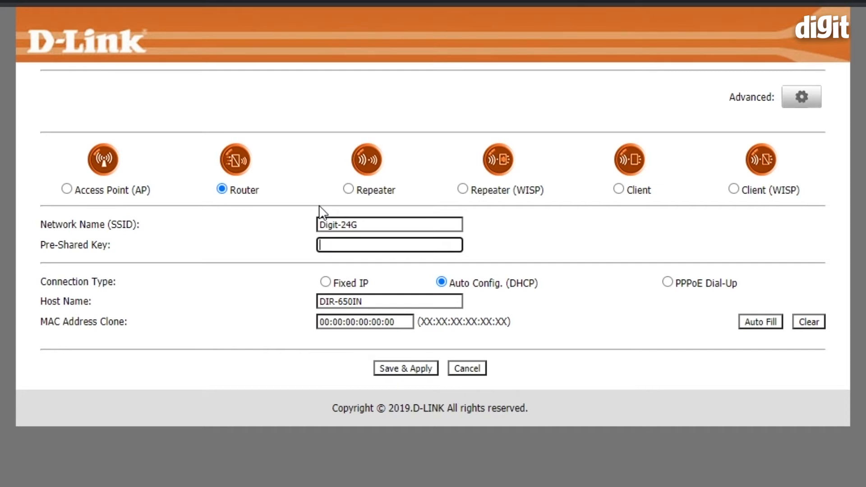
text(password)
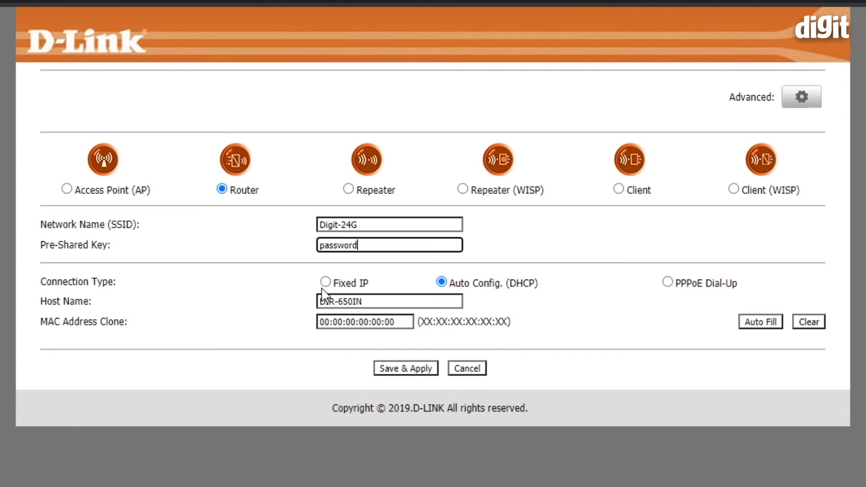
Step: Preview Fixed IP, DHCP and PPPoE connection types, ending on Auto Config (DHCP)
click(325, 283)
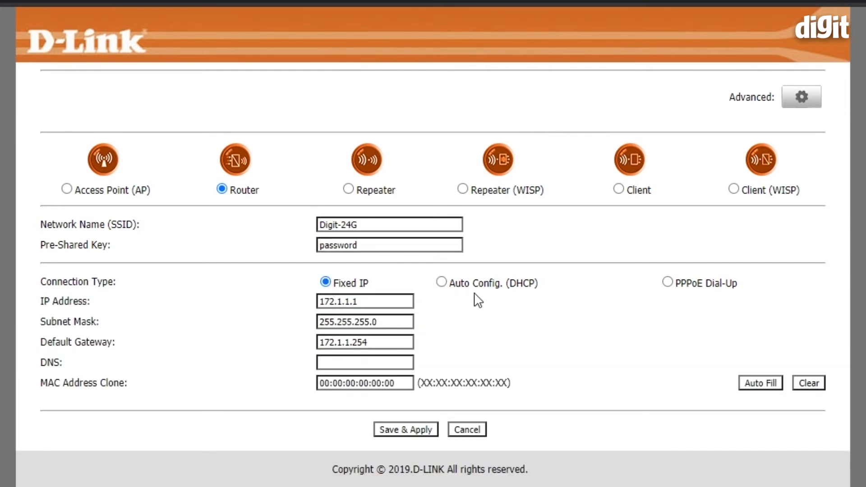
mouse_move(339, 271)
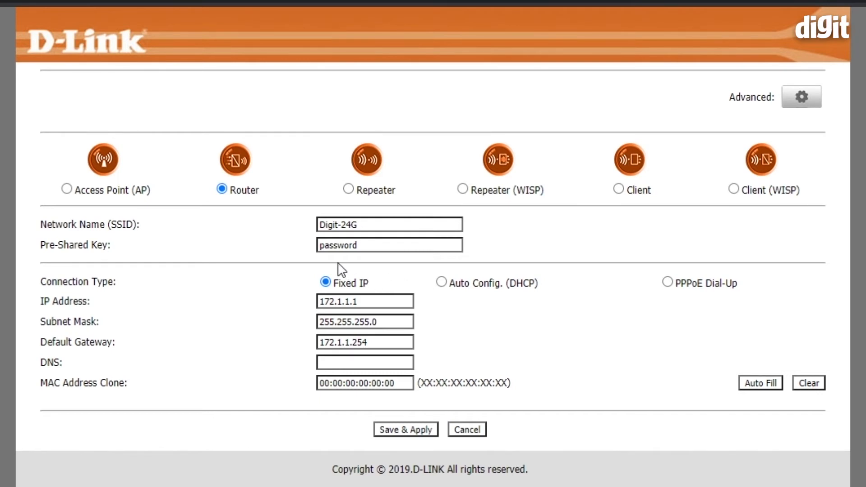
mouse_move(485, 288)
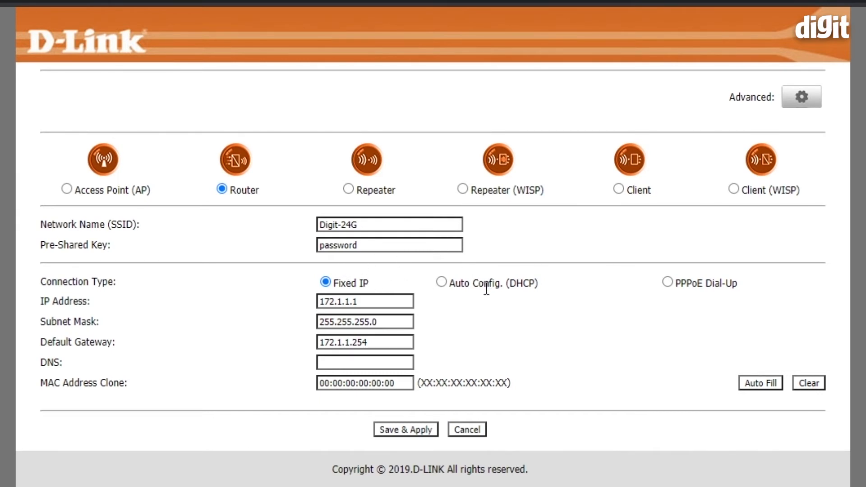
mouse_move(36, 370)
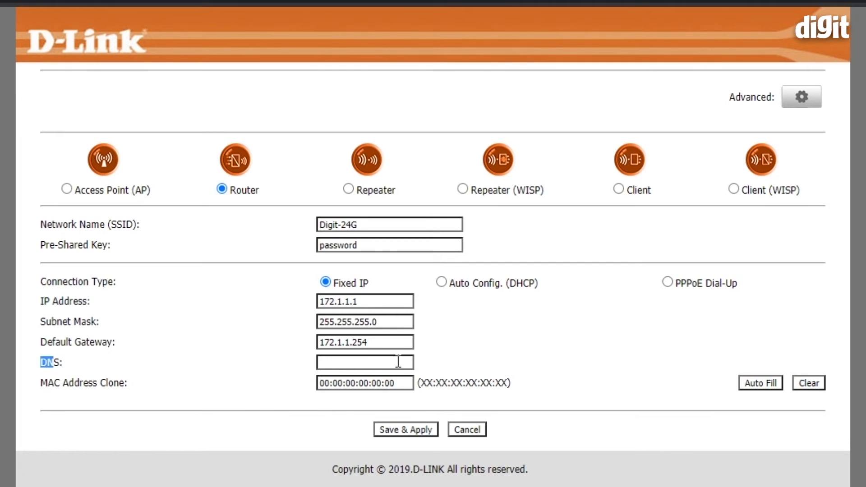
mouse_move(467, 364)
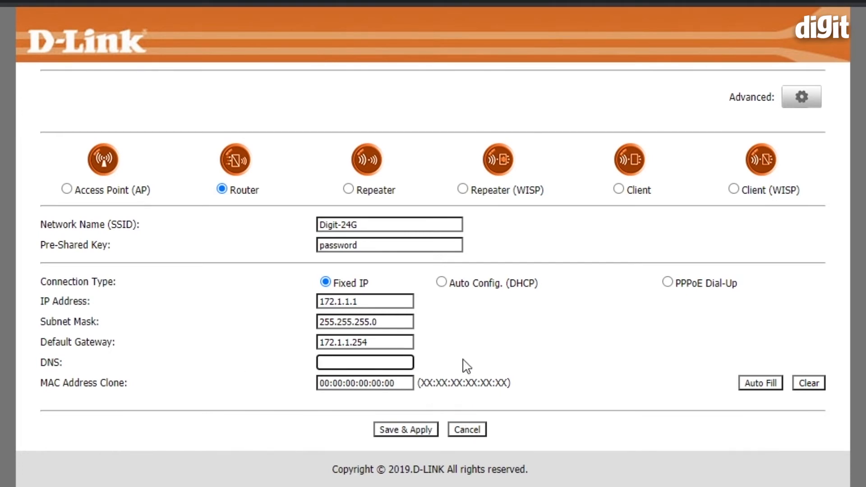
click(440, 283)
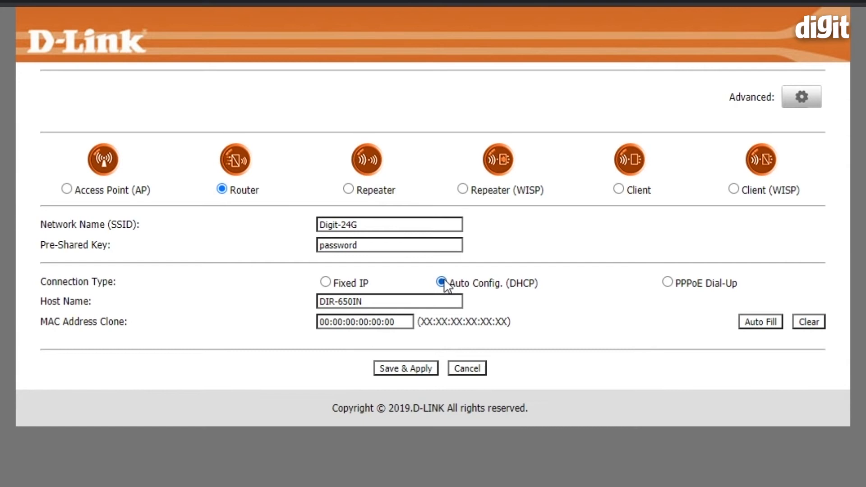
click(440, 282)
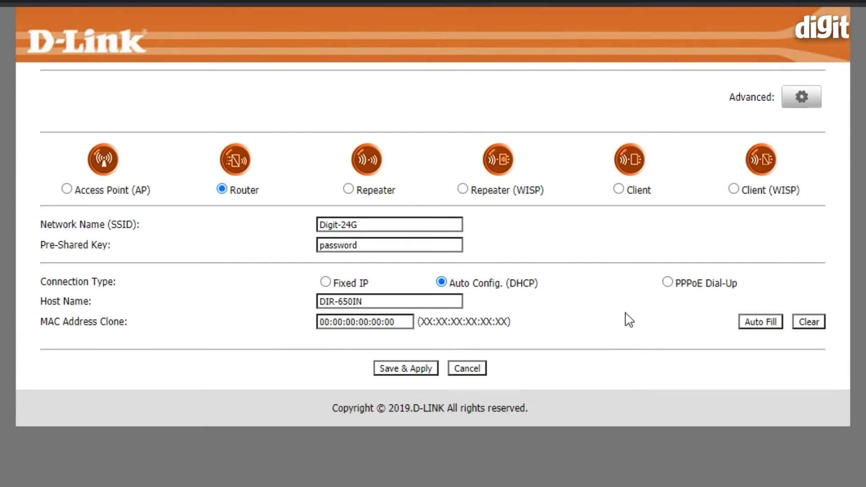
mouse_move(611, 322)
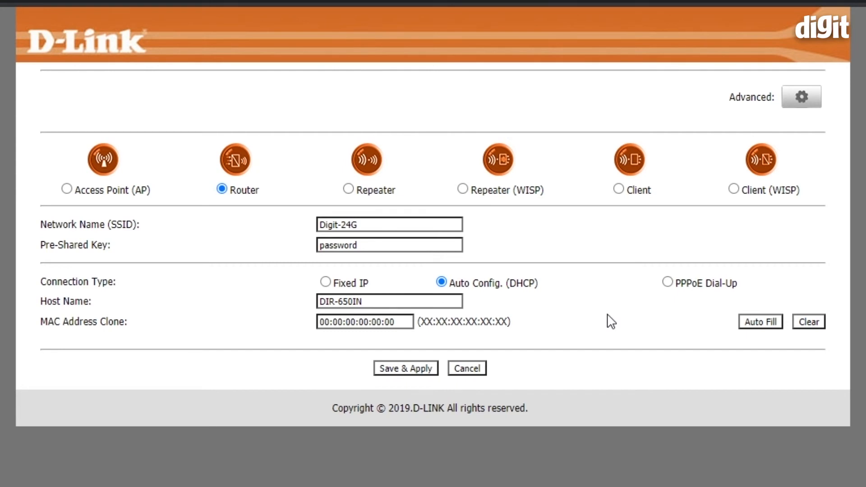
mouse_move(614, 303)
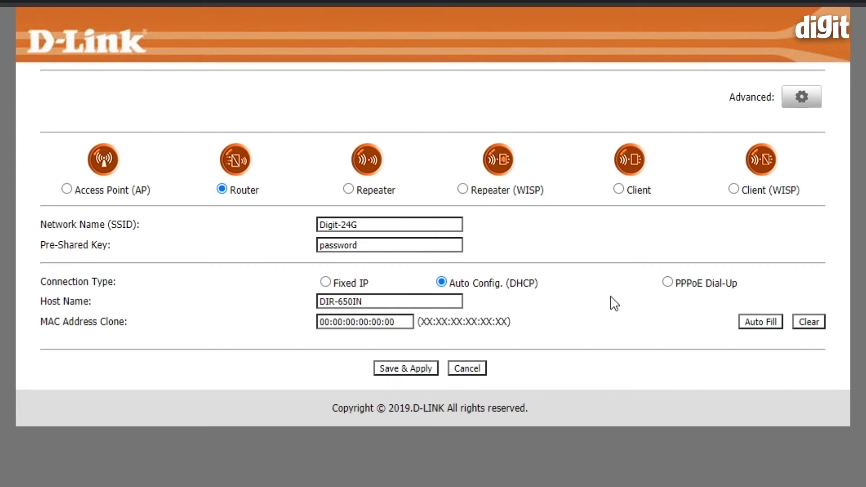
click(667, 282)
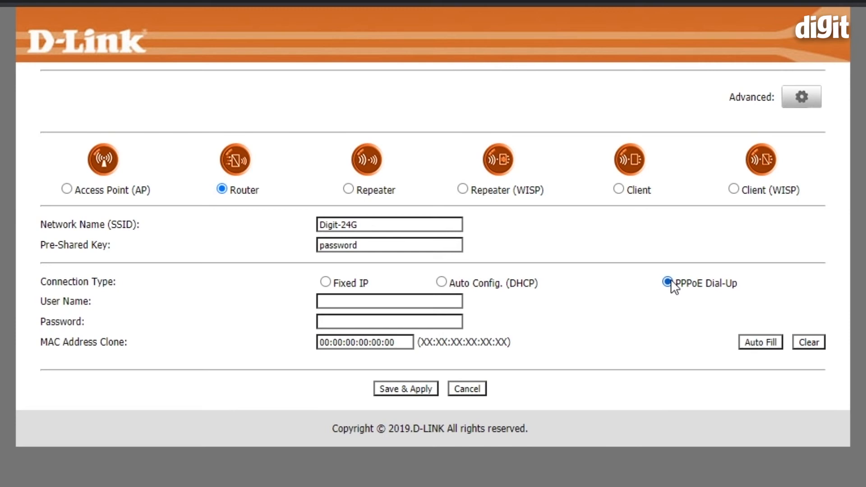
click(666, 282)
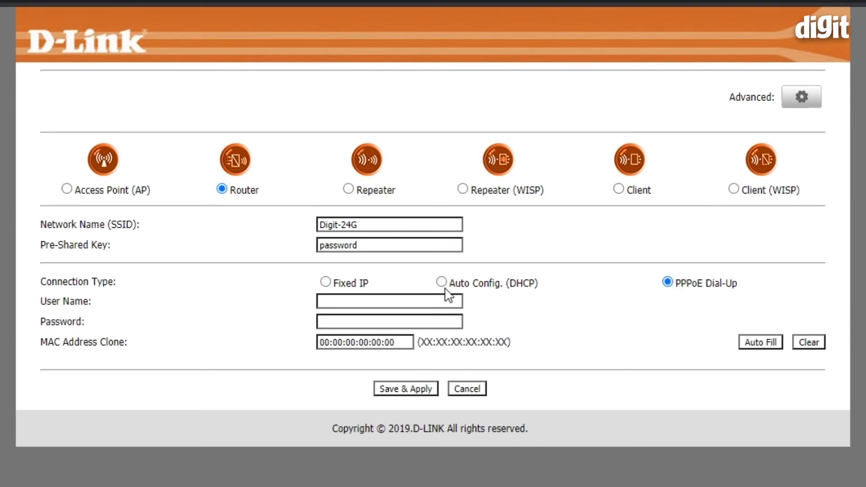
click(442, 283)
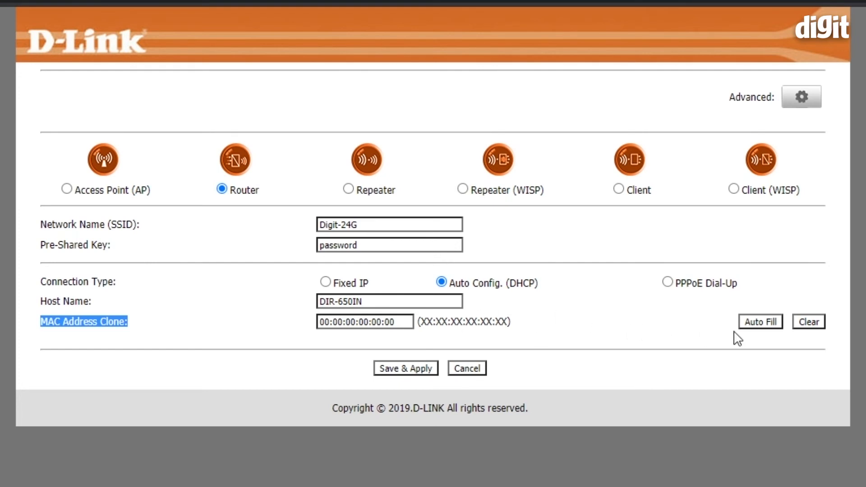
Step: Auto-fill then clear the MAC clone address to zeros, and open a new tab
click(760, 322)
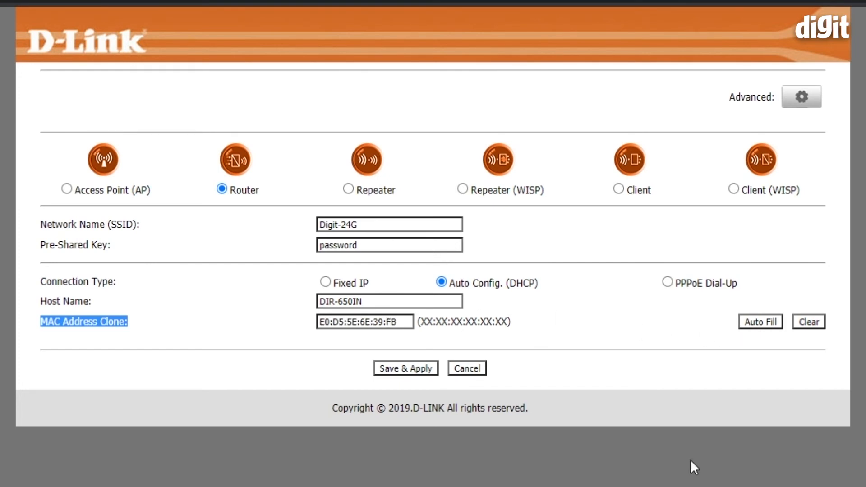
click(807, 322)
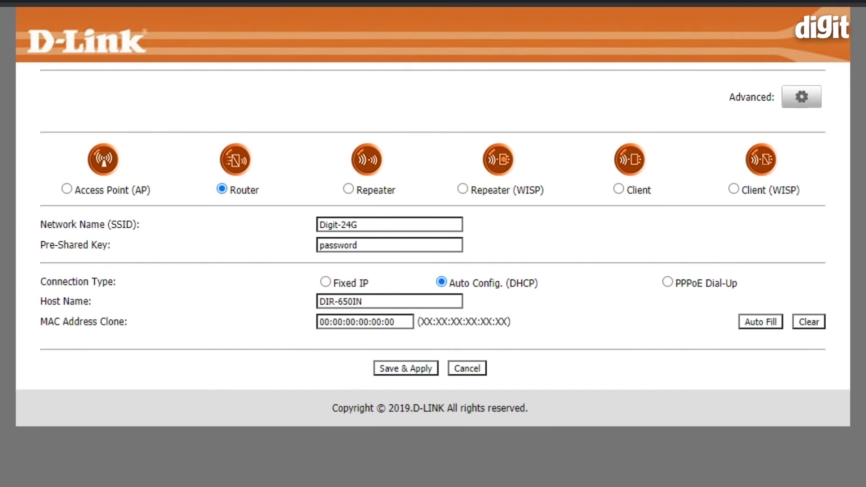
click(229, 8)
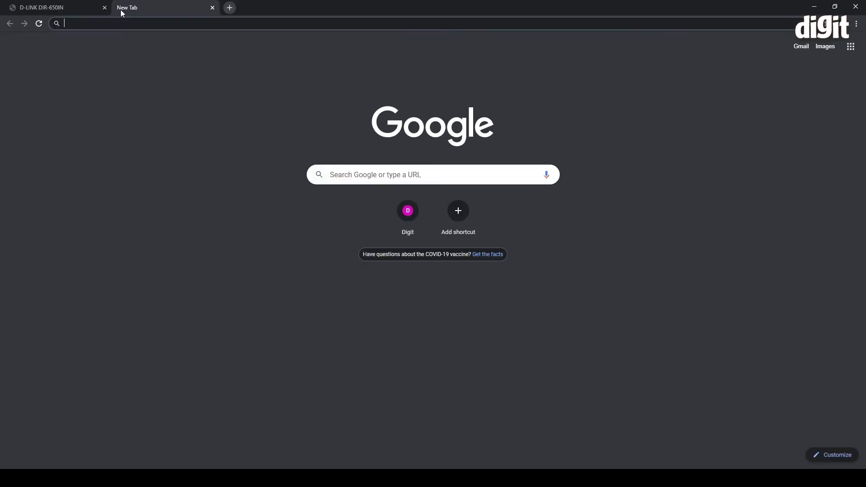
mouse_move(411, 215)
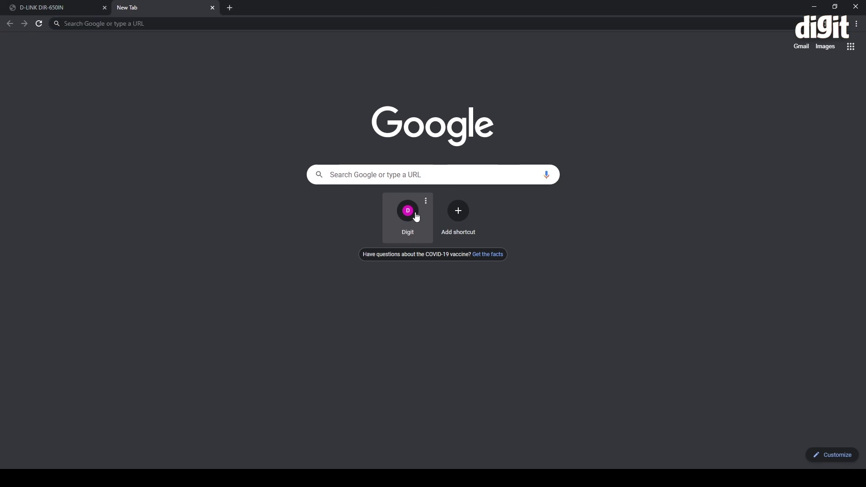
Step: Open digit.in from the New Tab shortcut and scroll down the page
click(408, 211)
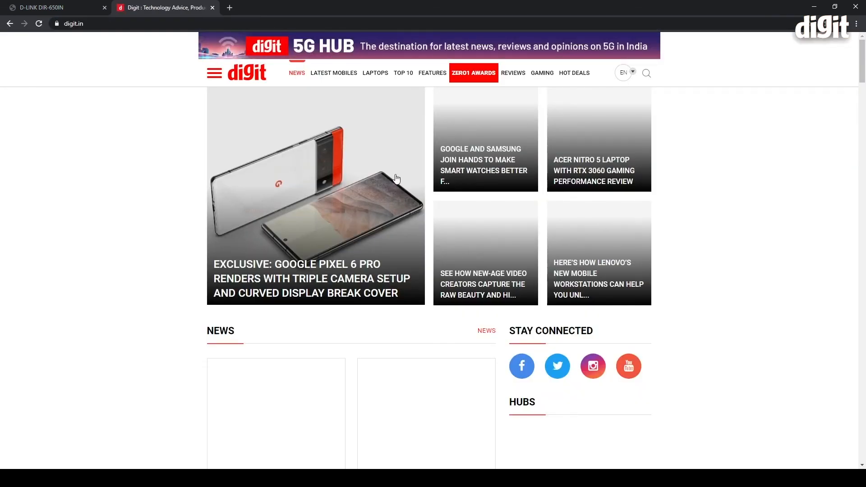
scroll(down, 3)
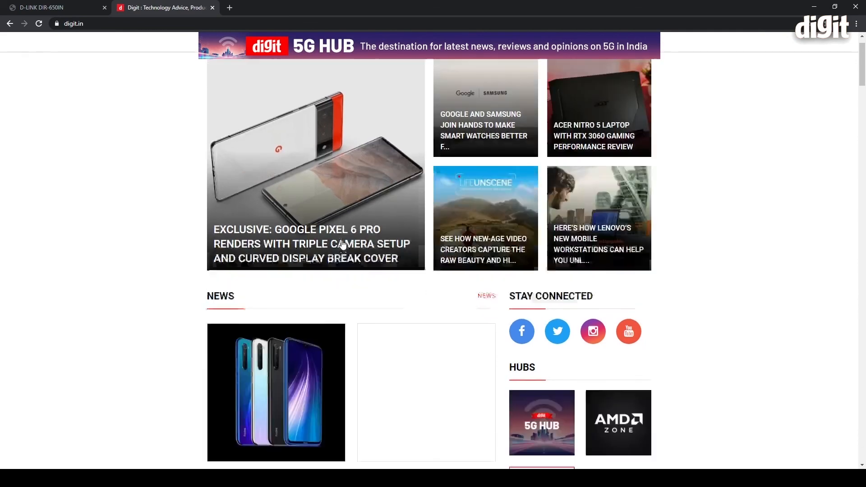